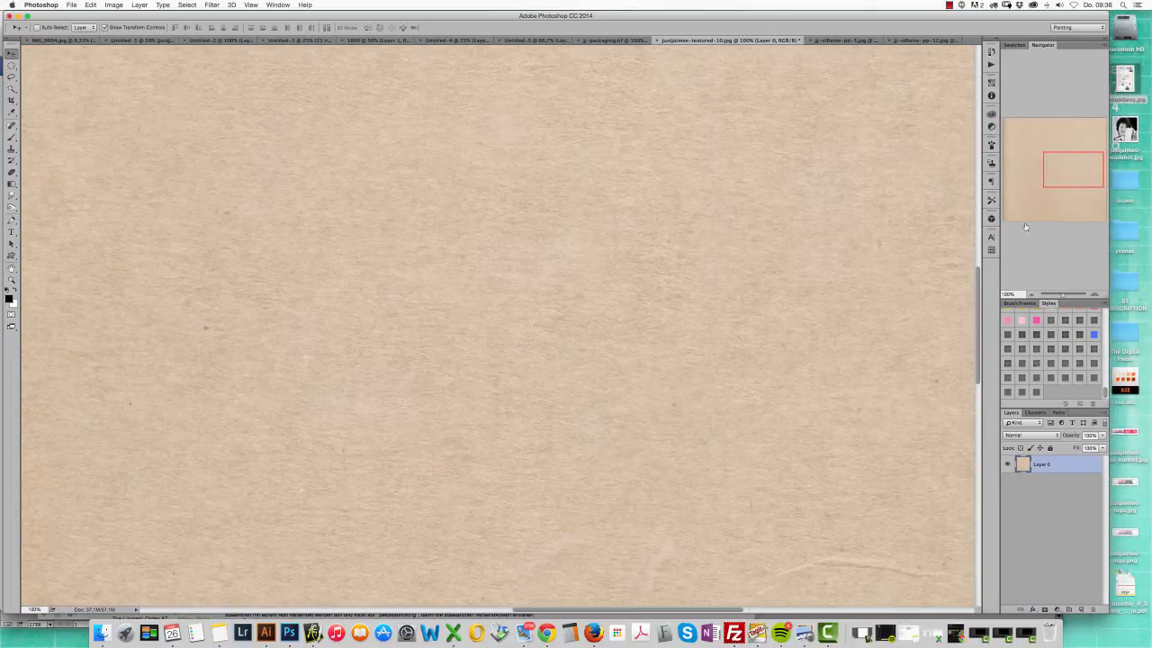
Draw a black torn-tape custom shape on the kraft paper and move it up-left
left_click(13, 255)
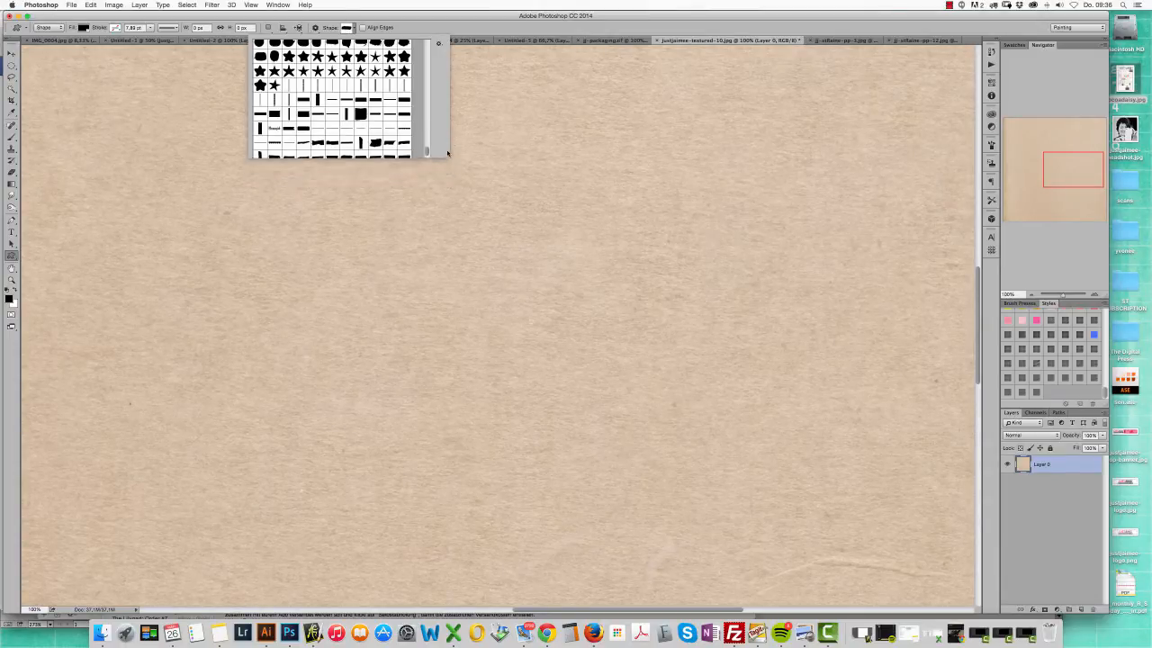
scroll("down", 3)
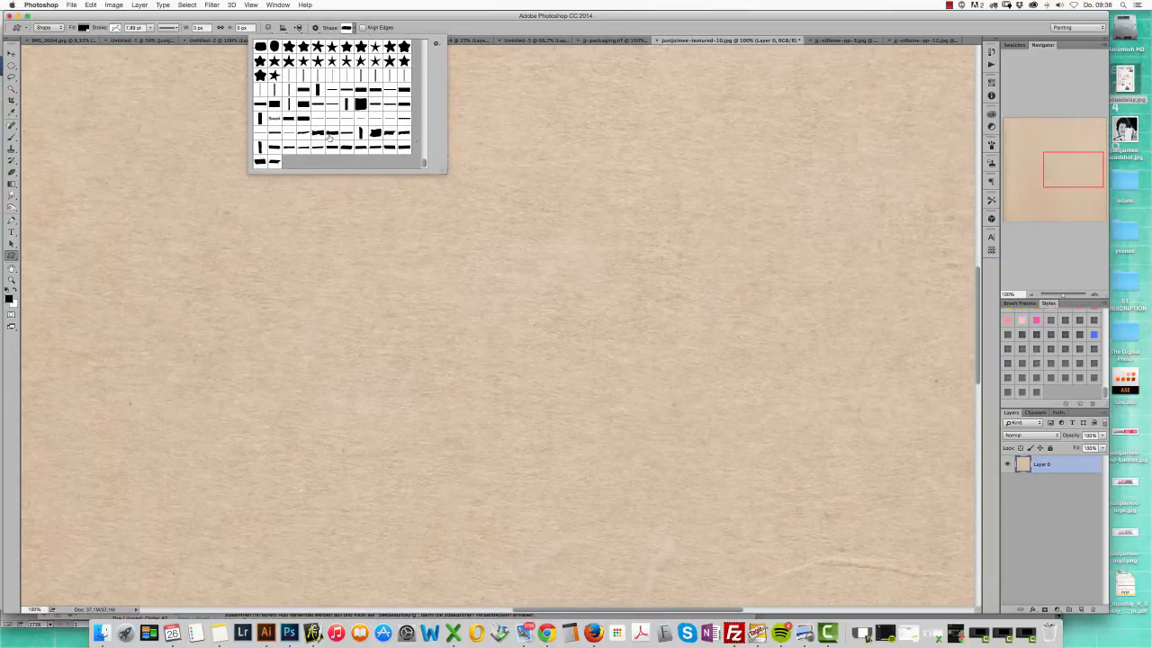
left_click_drag(232, 232, 518, 306)
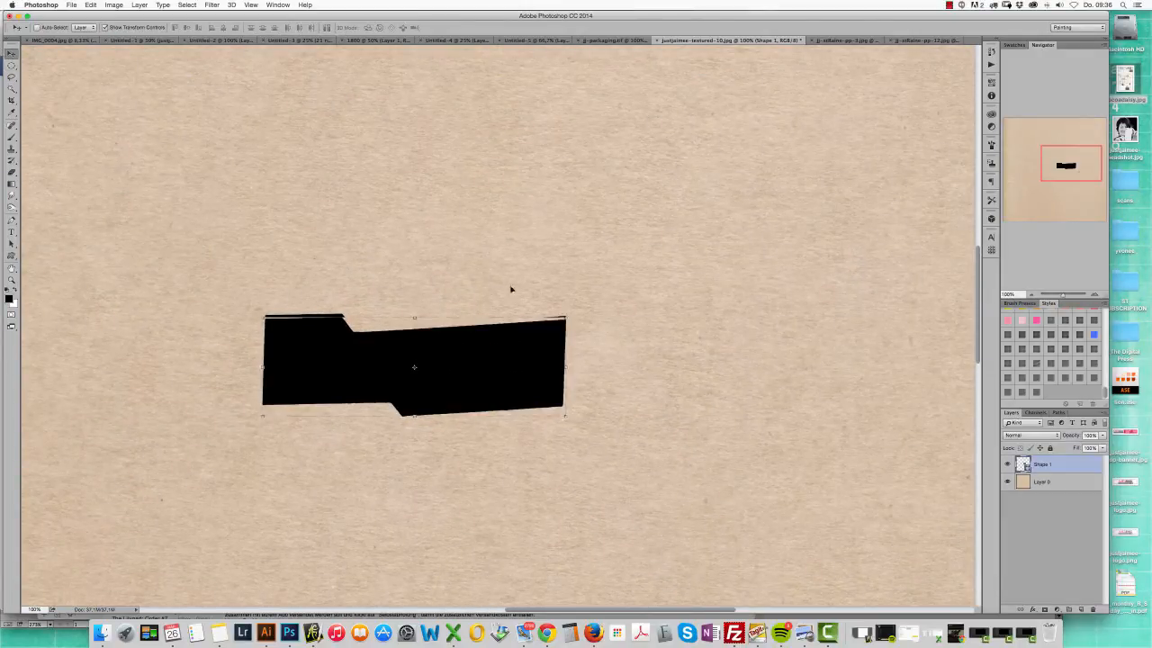
left_click_drag(414, 367, 382, 276)
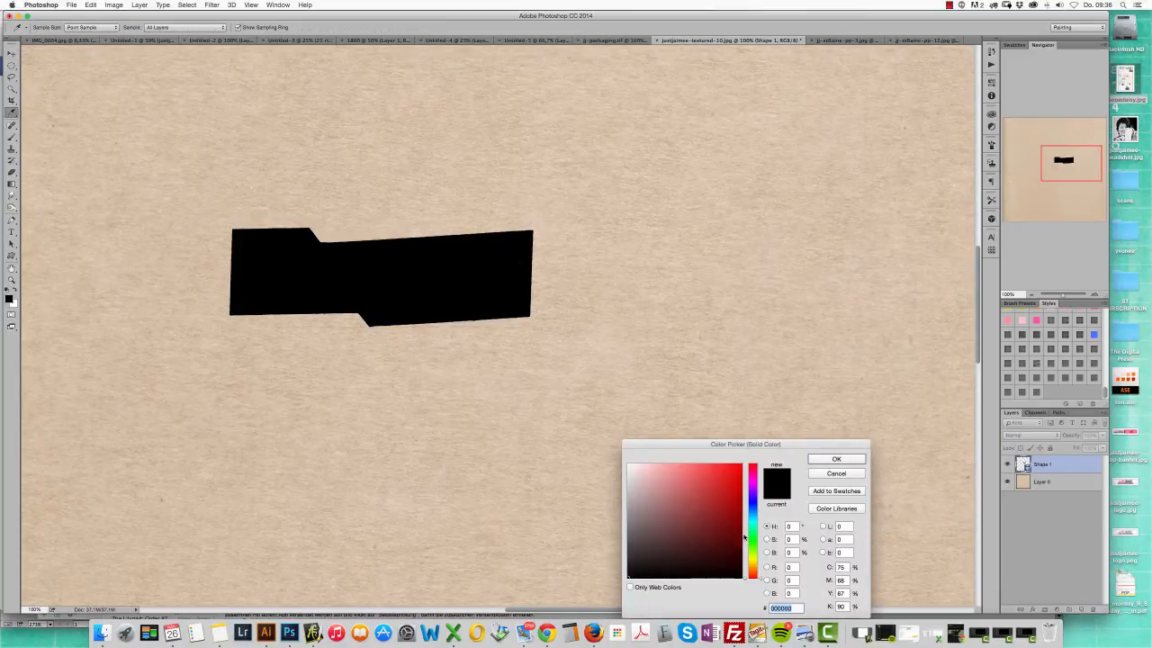
Set the tape shape's fill colour to a light pink
left_click(652, 465)
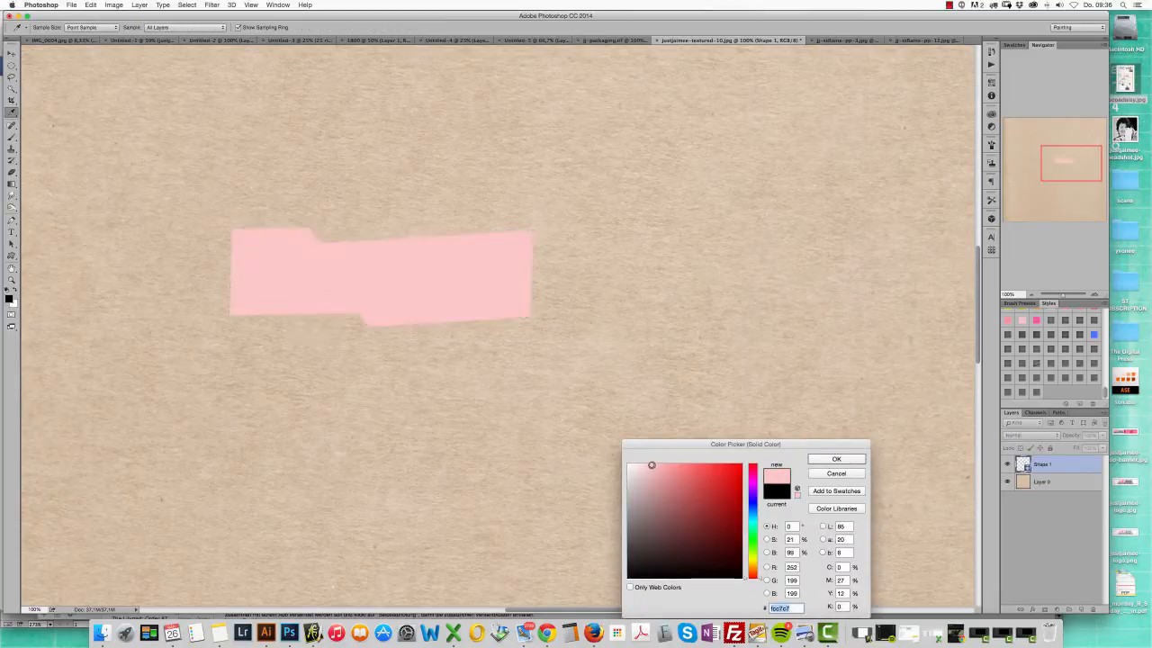
left_click(834, 459)
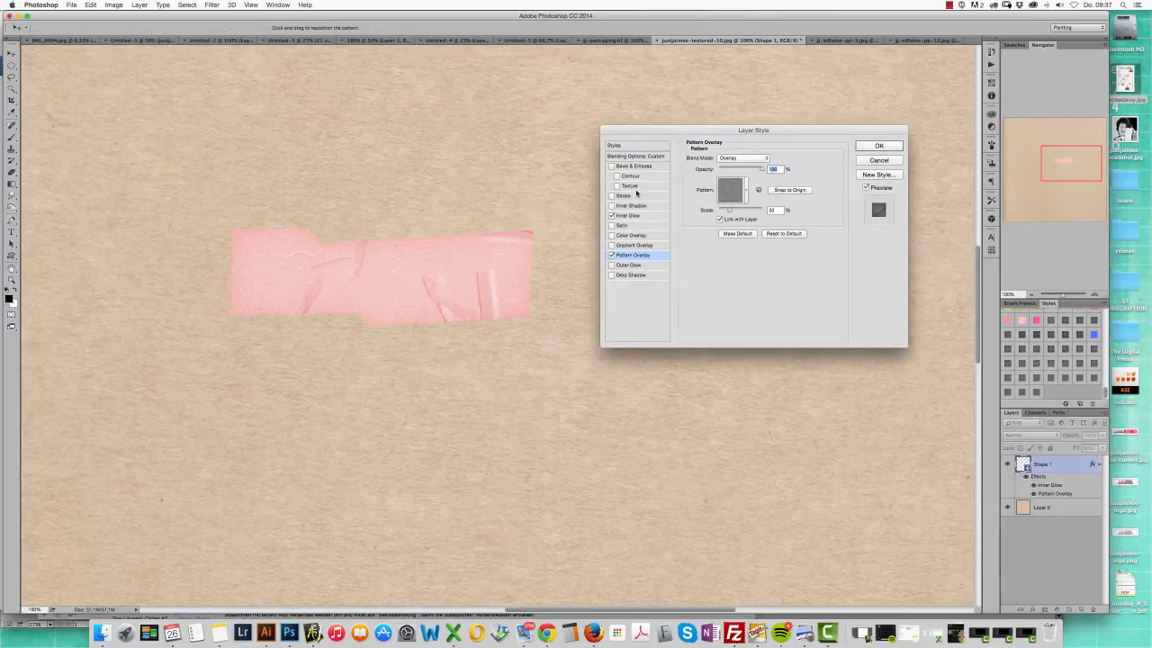
Add Inner Glow and a crinkled Pattern Overlay to the pink tape, scaled to 1000
left_click(632, 255)
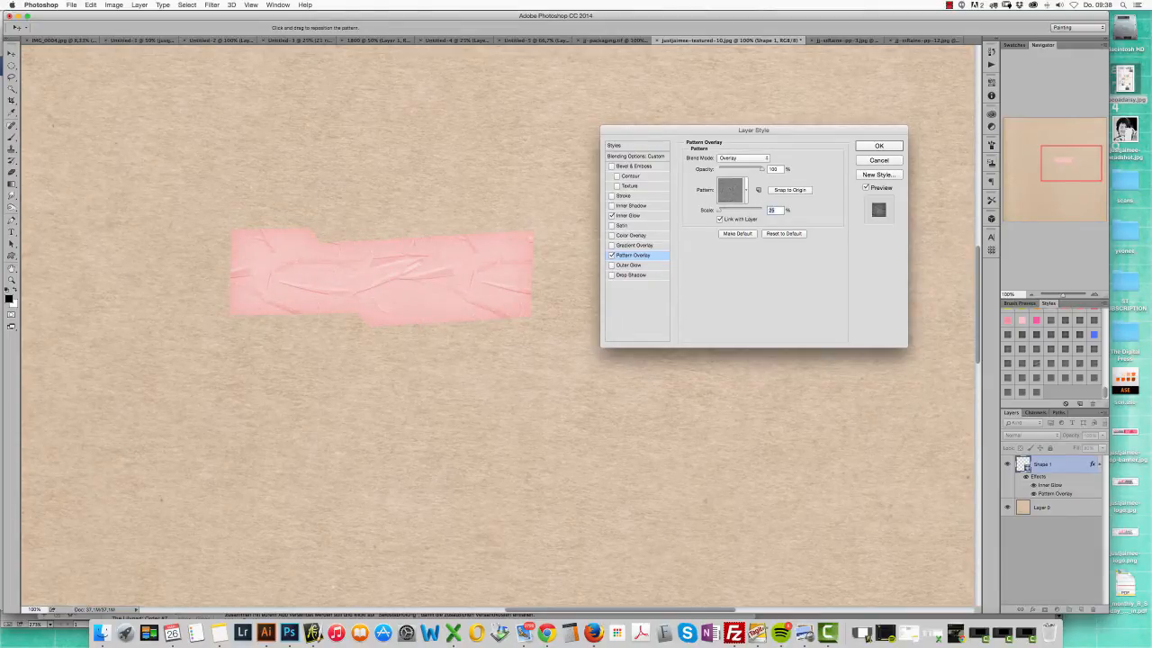
type("1000")
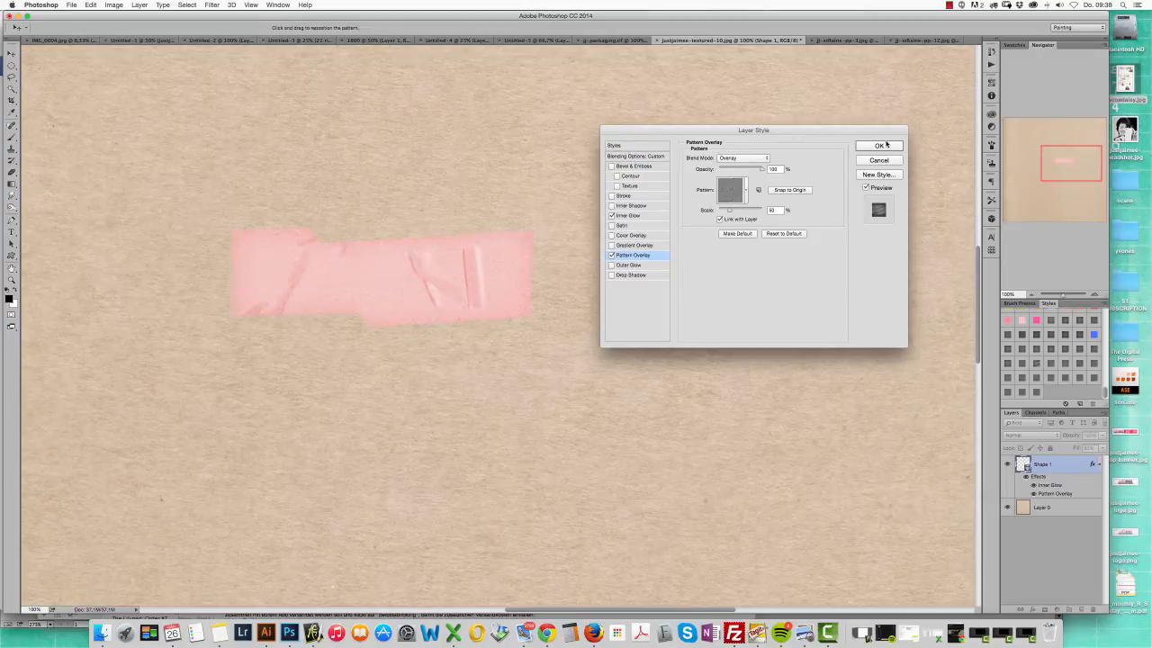
left_click(879, 145)
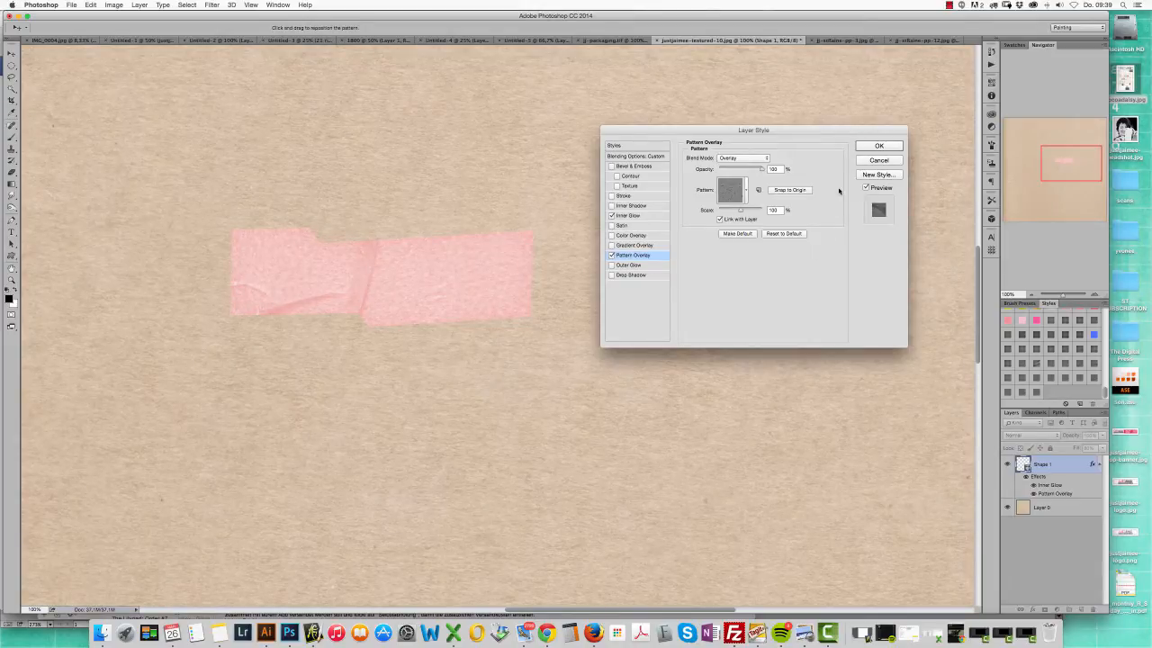
mouse_move(879, 146)
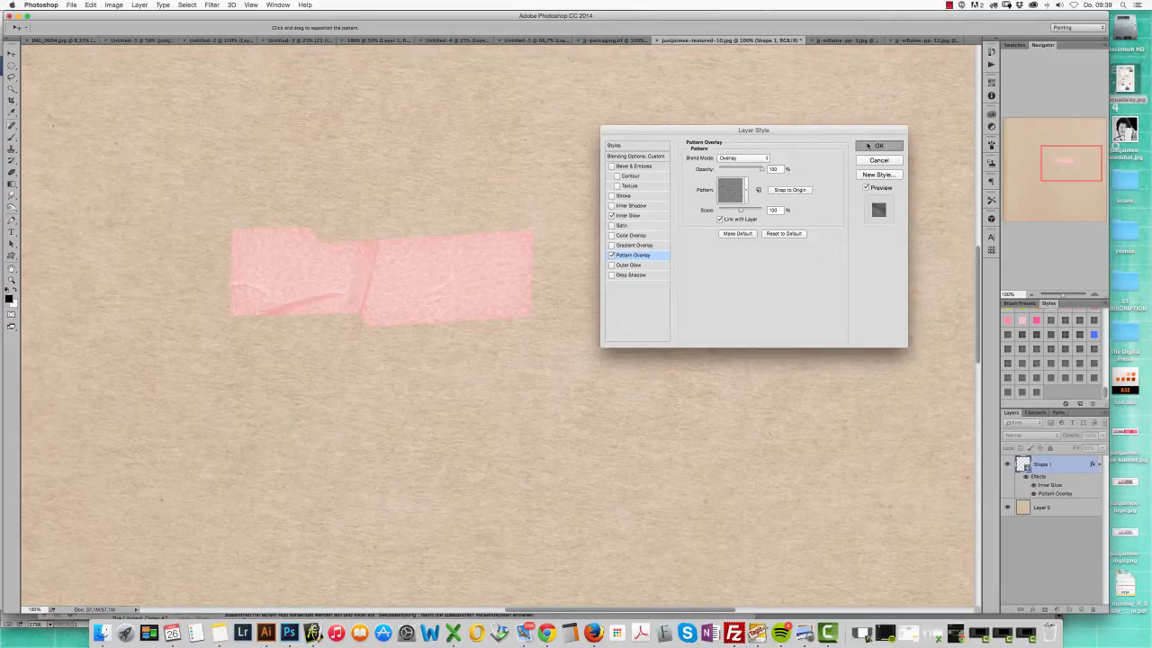
Apply the pink tape's styles, then add the cloud washi-tape image and scale it down
left_click(879, 145)
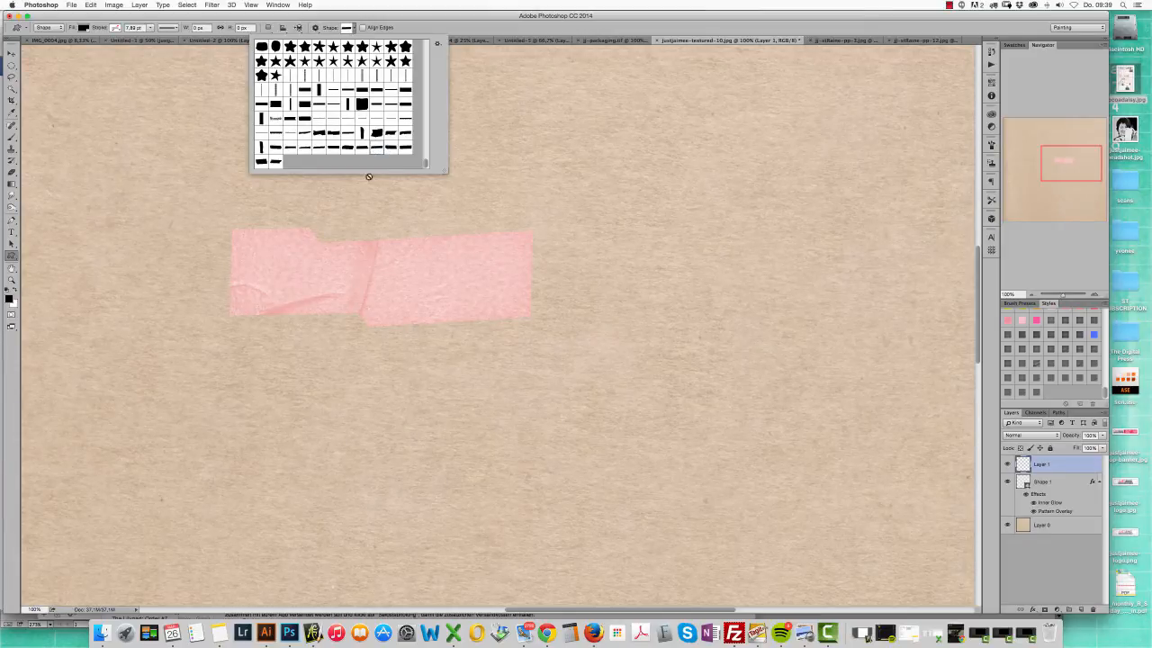
left_click_drag(274, 148, 742, 234)
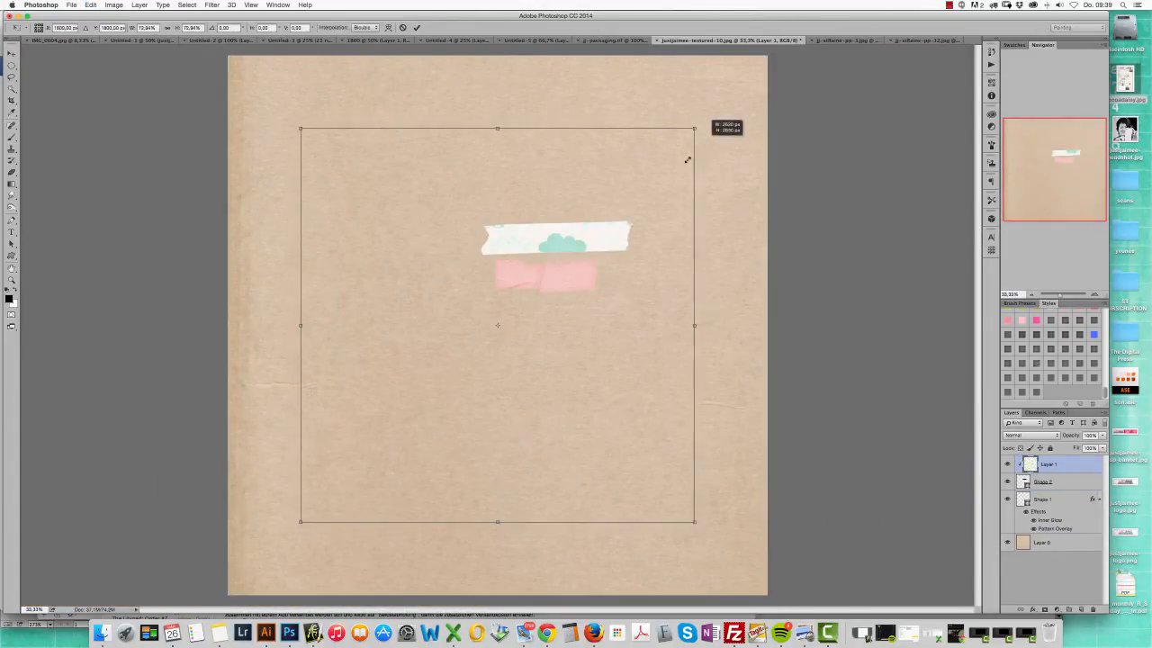
left_click_drag(694, 128, 724, 83)
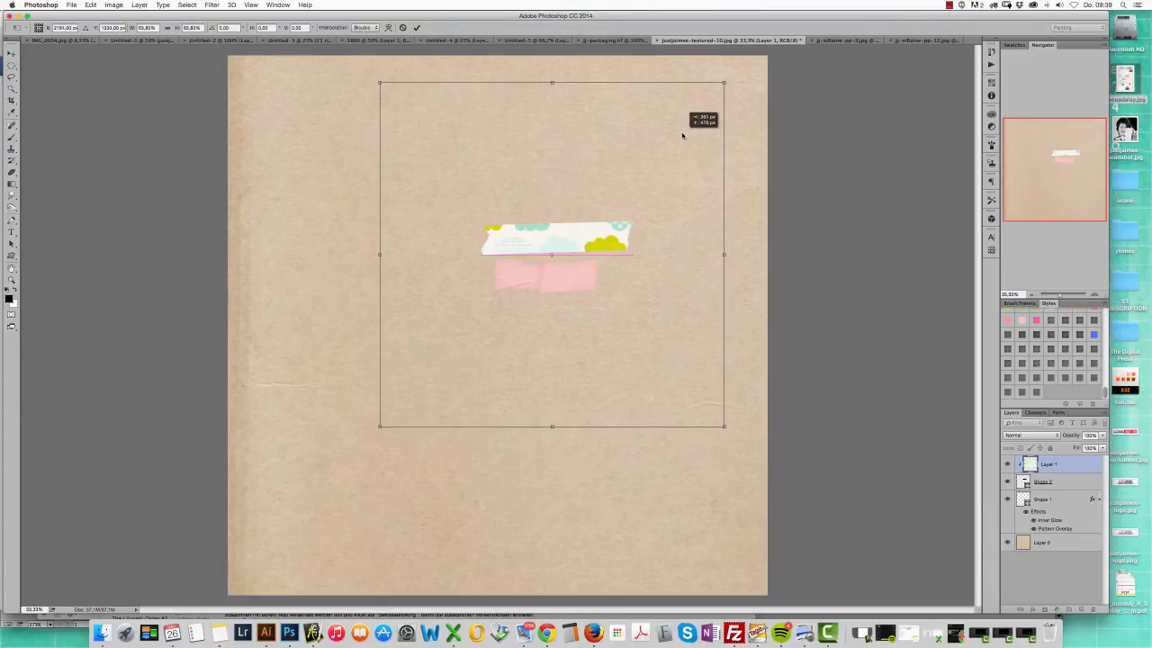
left_click_drag(725, 83, 655, 142)
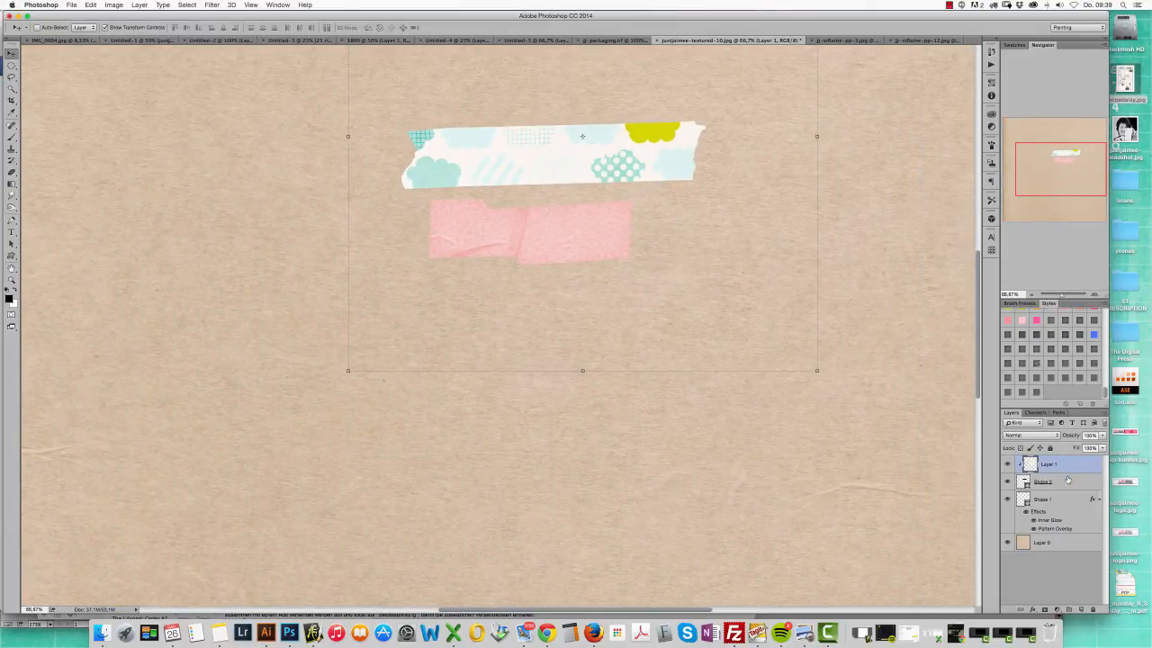
Open the pink tape layer's context menu to copy its layer style
right_click(1048, 463)
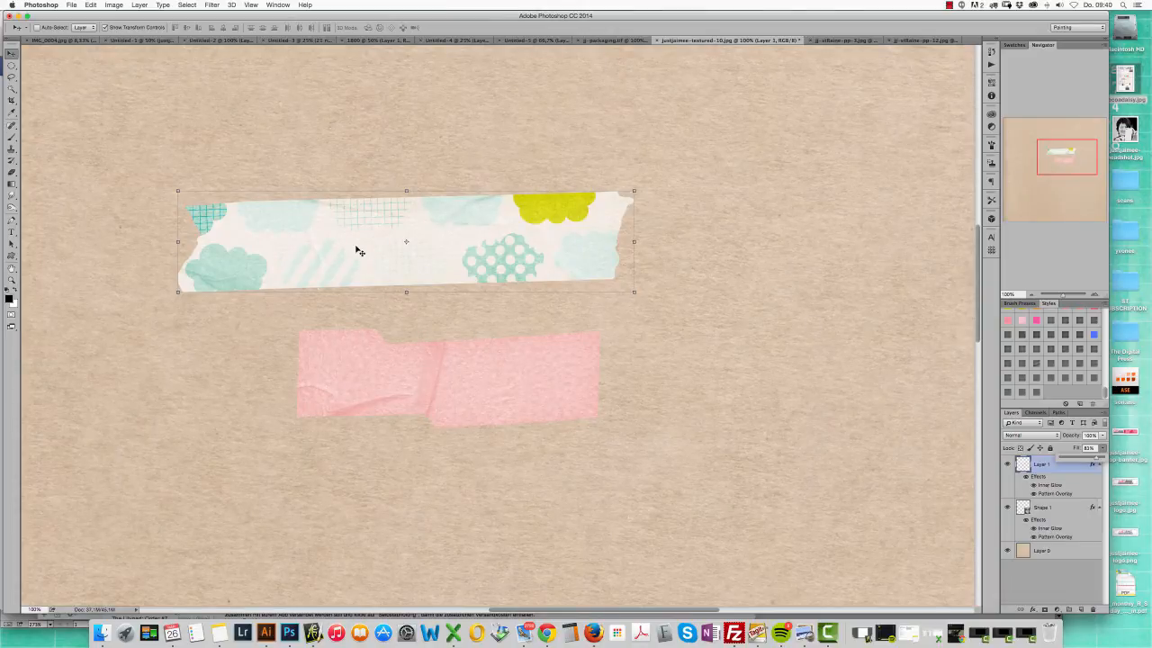
mouse_move(419, 265)
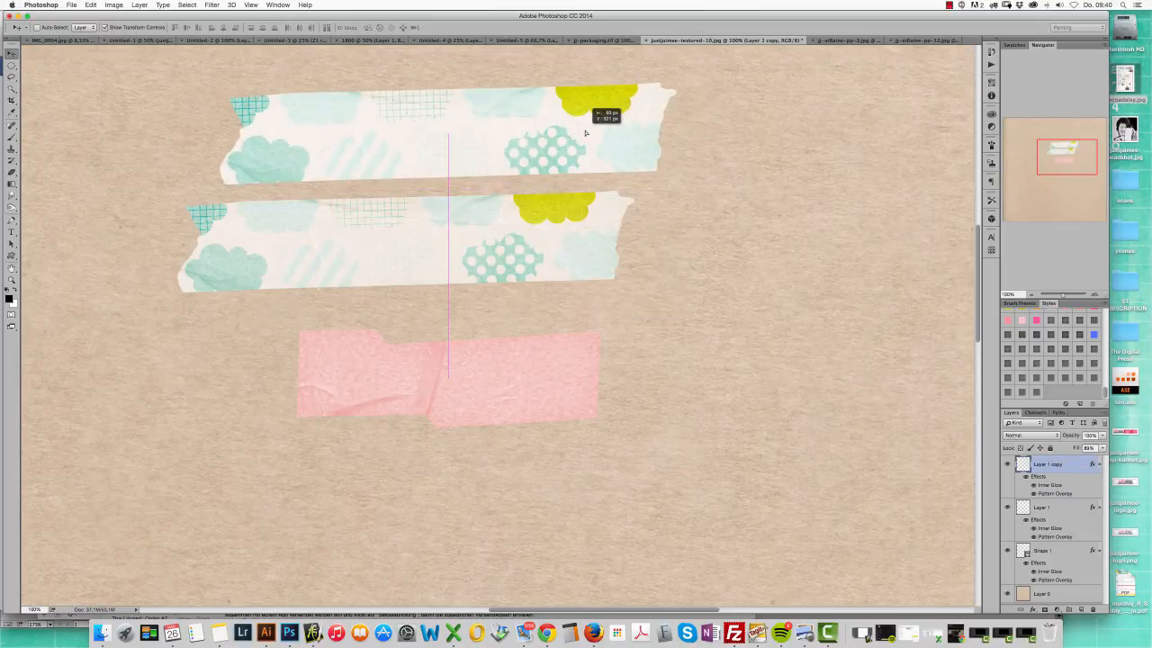
Move the duplicated cloud tape strip above the original one
left_click_drag(441, 139, 575, 193)
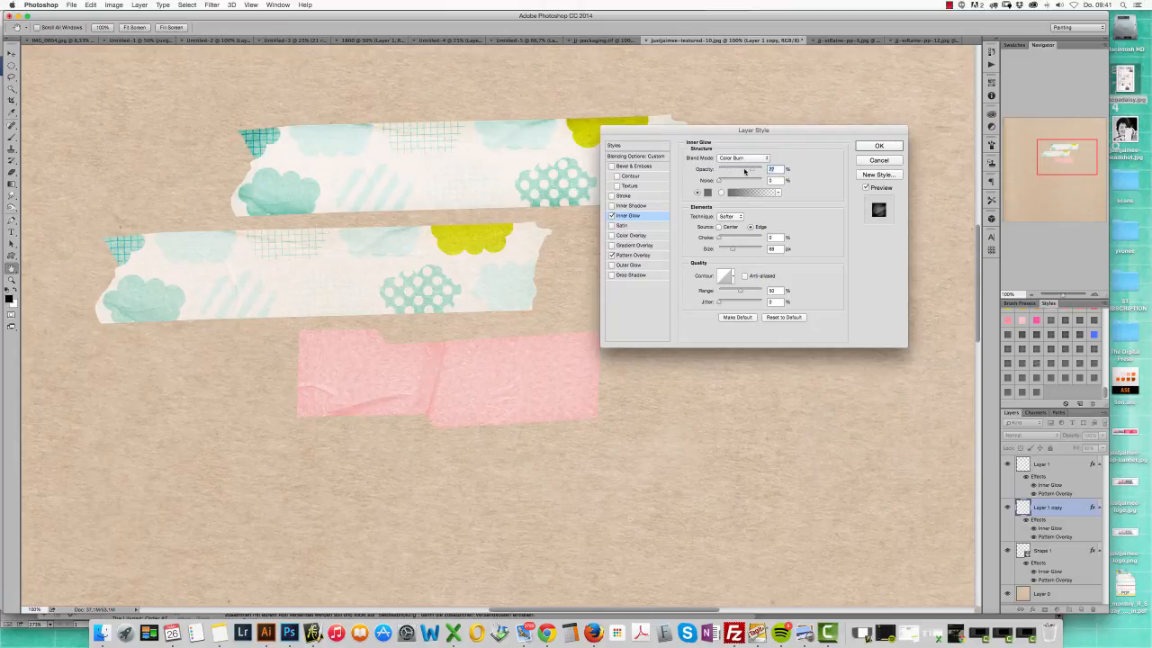
Raise the copied cloud tape's Inner Glow opacity and size, then revisit Pattern Overlay
left_click_drag(754, 130, 583, 302)
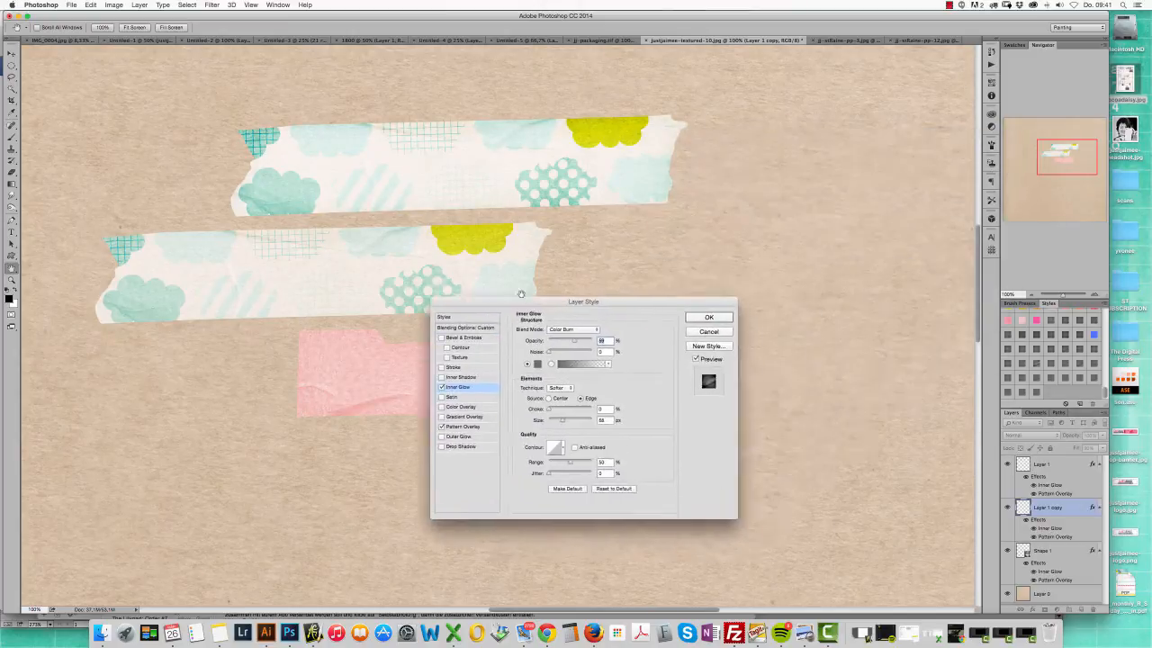
left_click_drag(583, 301, 563, 281)
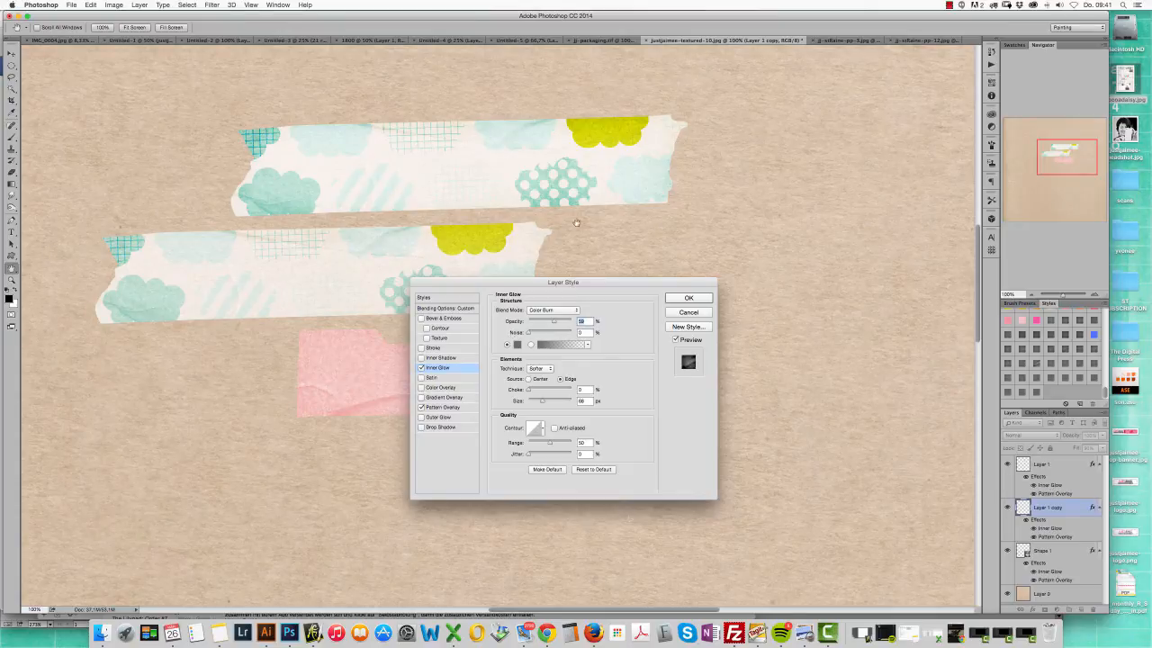
left_click(583, 322)
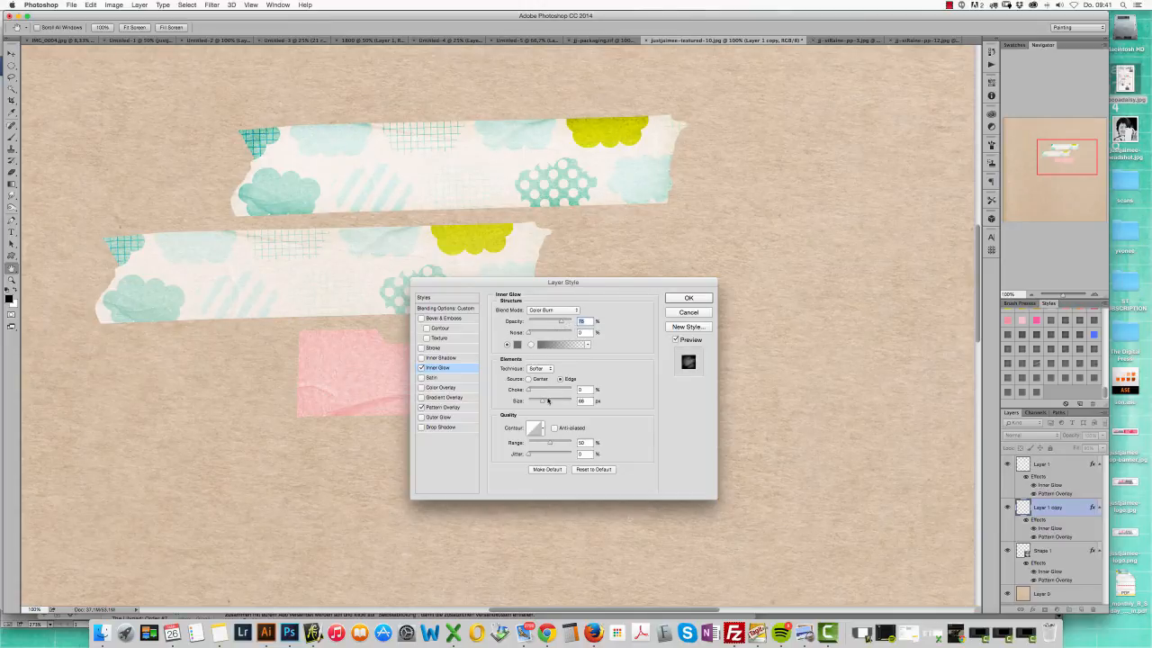
left_click_drag(545, 401, 581, 401)
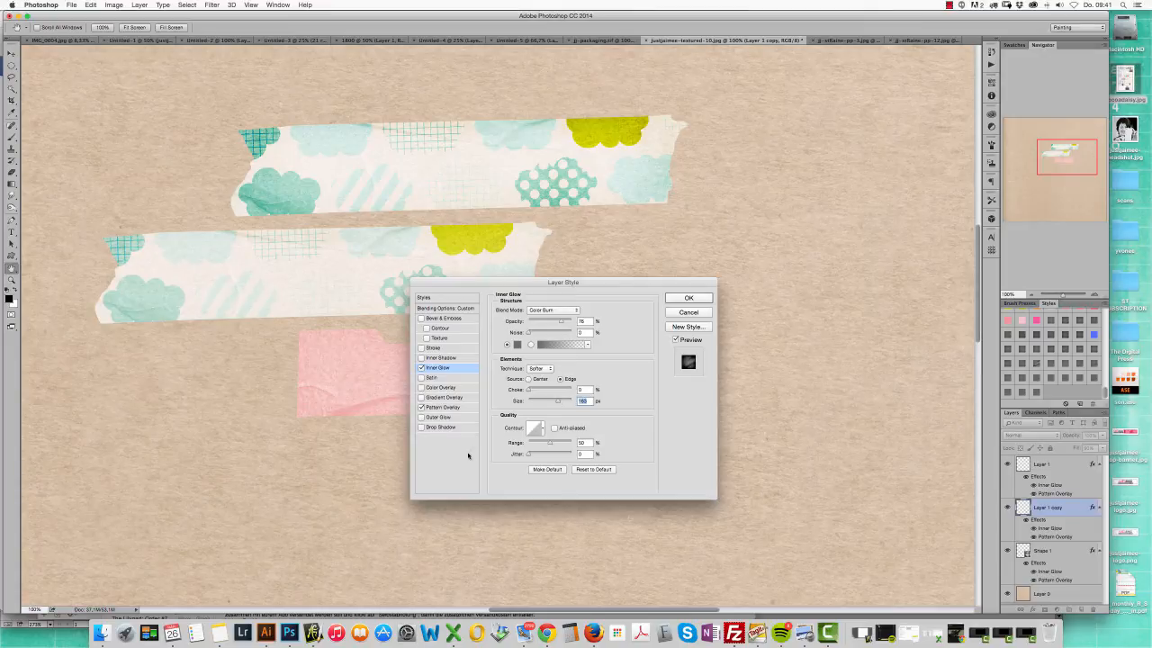
left_click(443, 407)
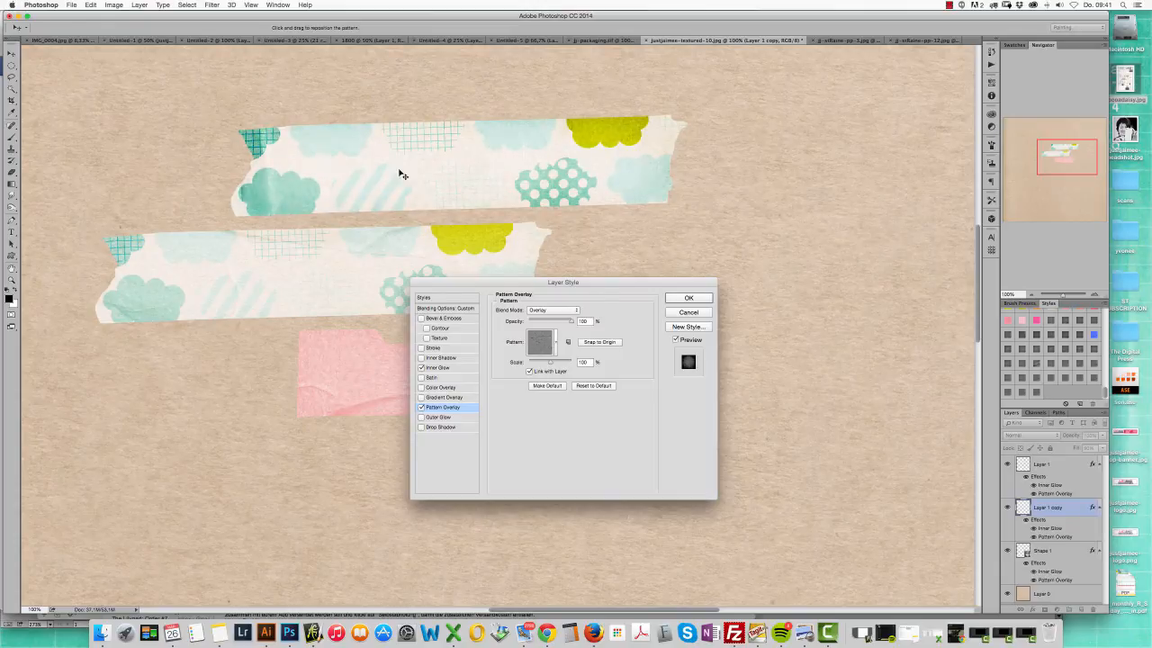
left_click(688, 298)
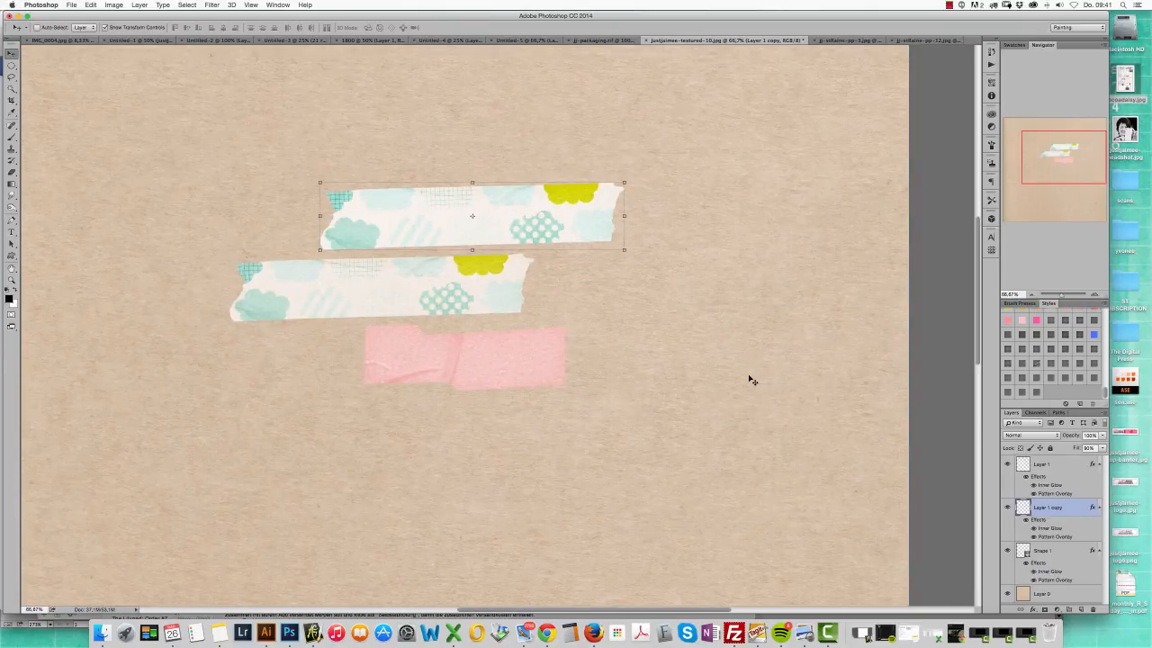
Zoom out to see all three tape strips on the kraft paper
left_click_drag(473, 216, 472, 106)
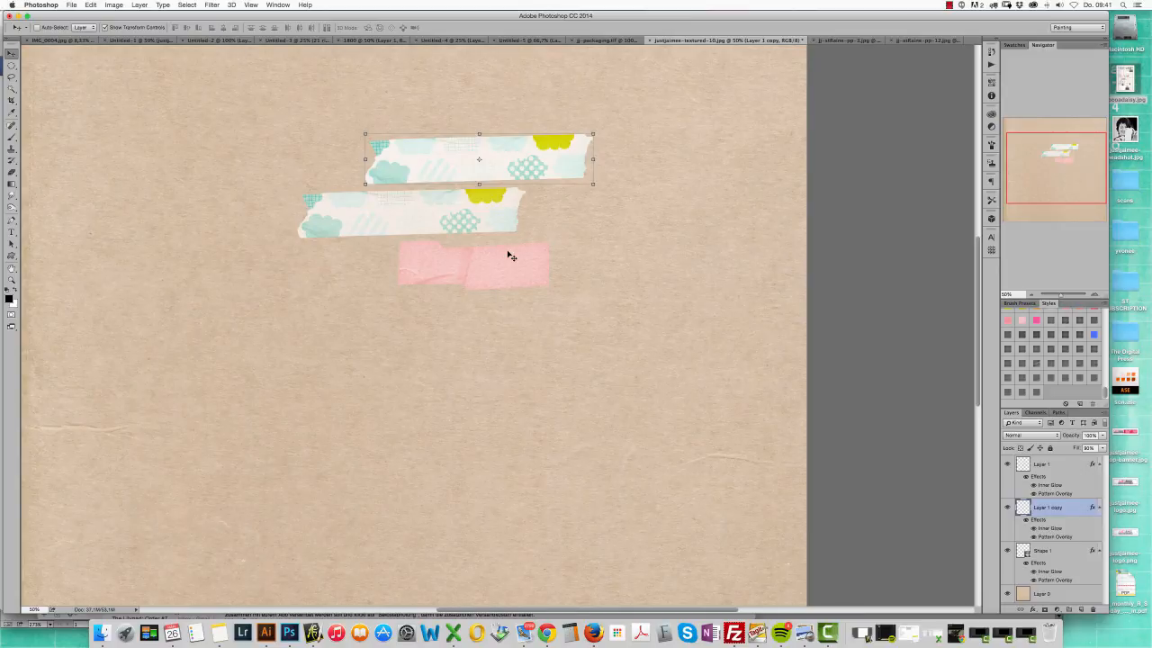
mouse_move(636, 576)
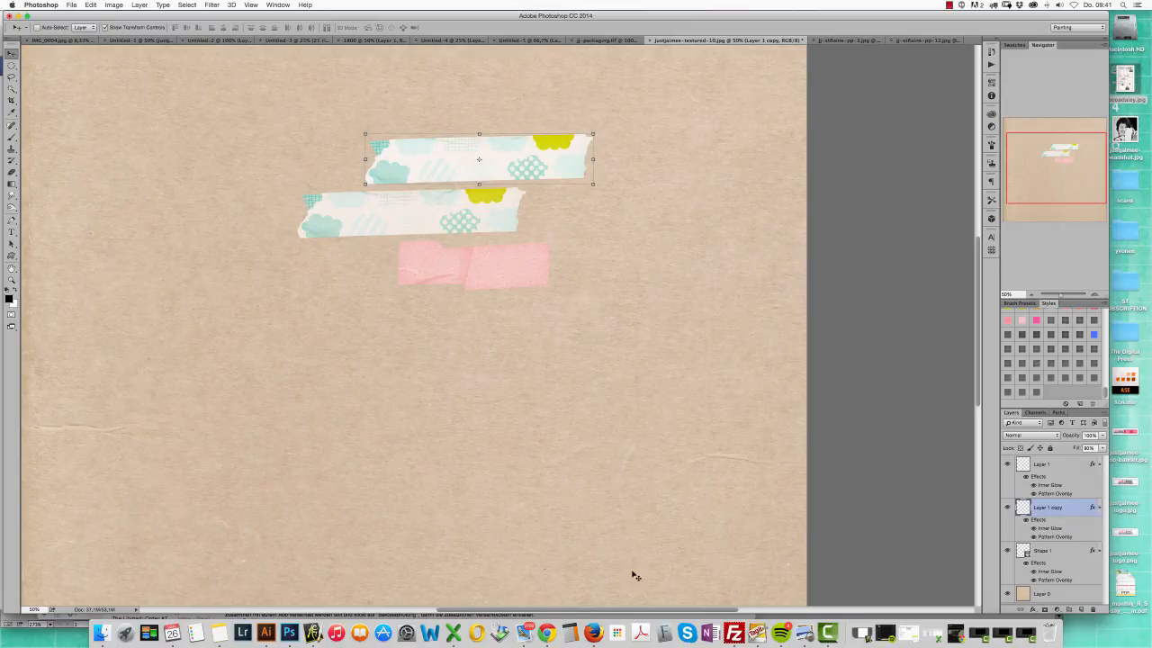